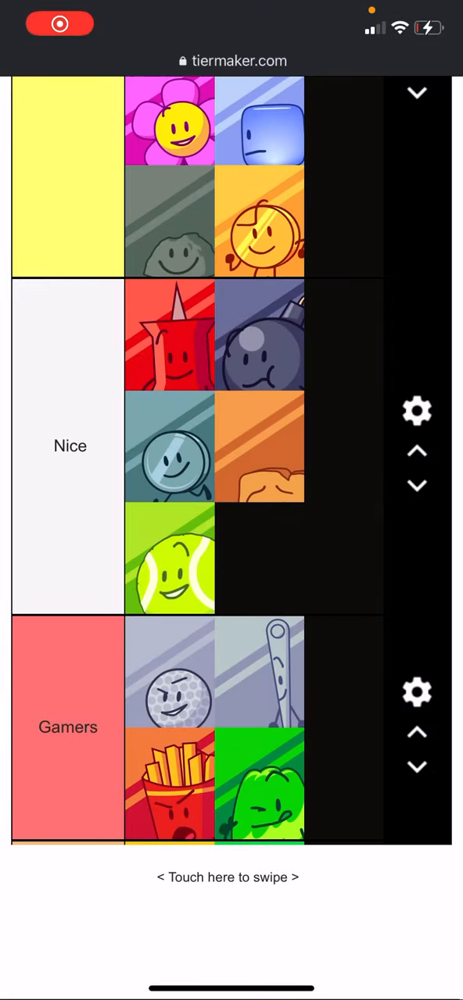
pyautogui.scroll(-3)
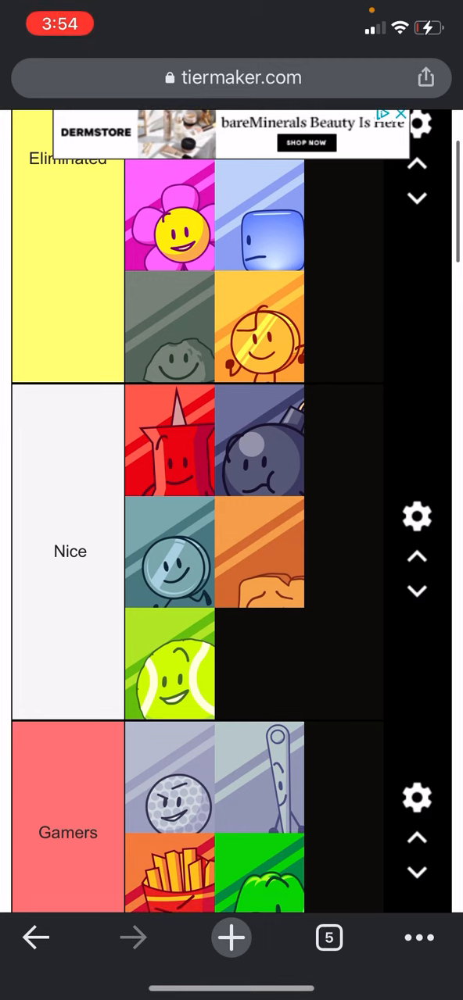
pyautogui.scroll(-3)
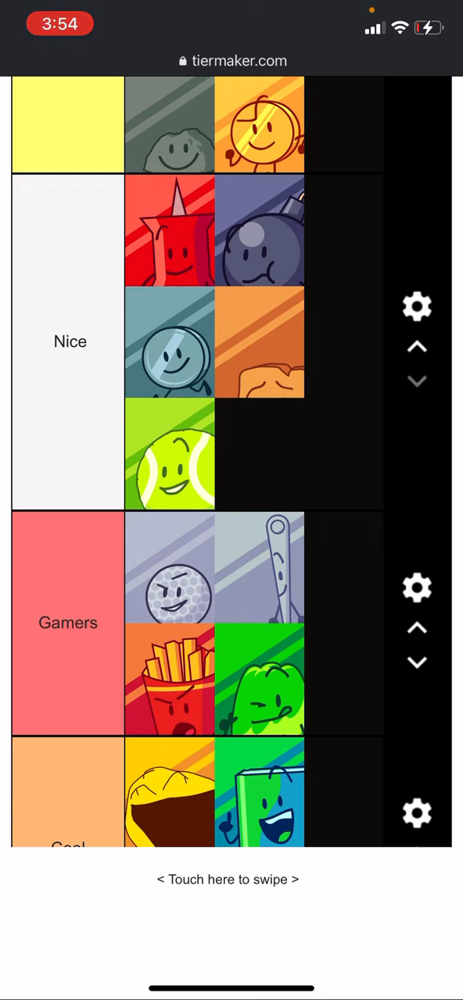
pyautogui.scroll(-3)
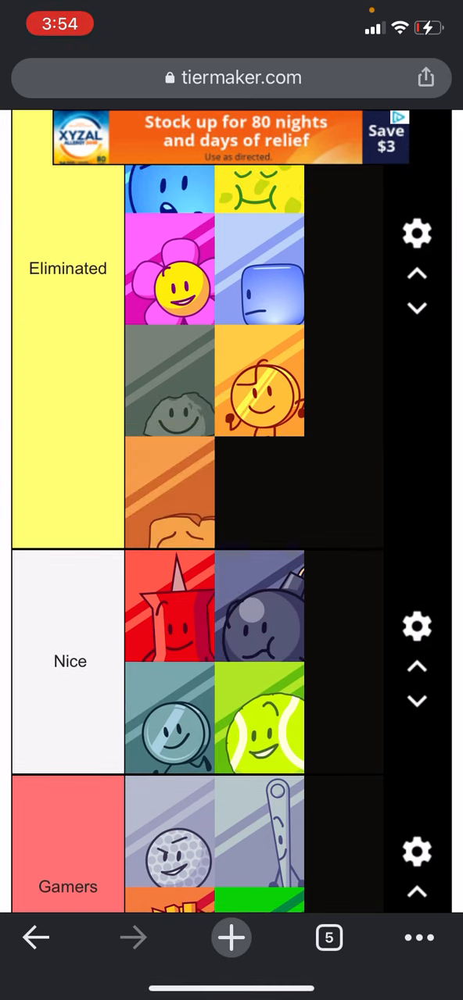
pyautogui.scroll(-3)
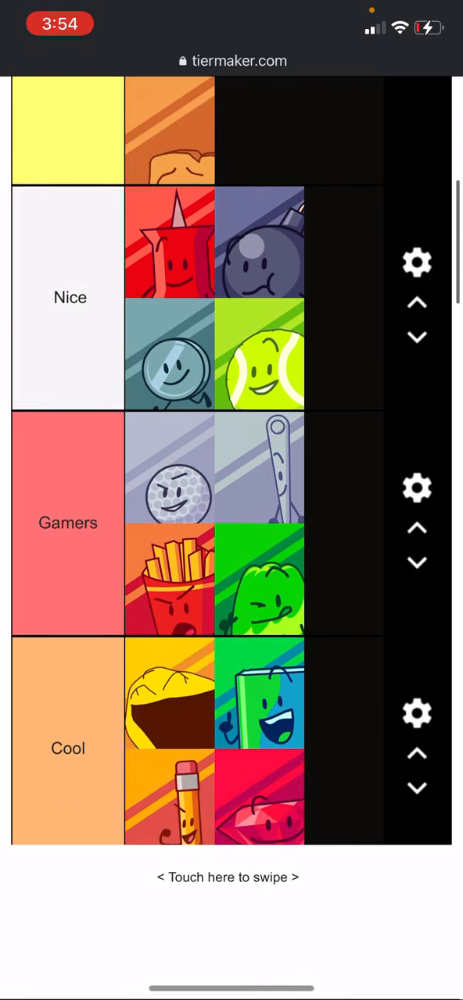
pyautogui.scroll(-3)
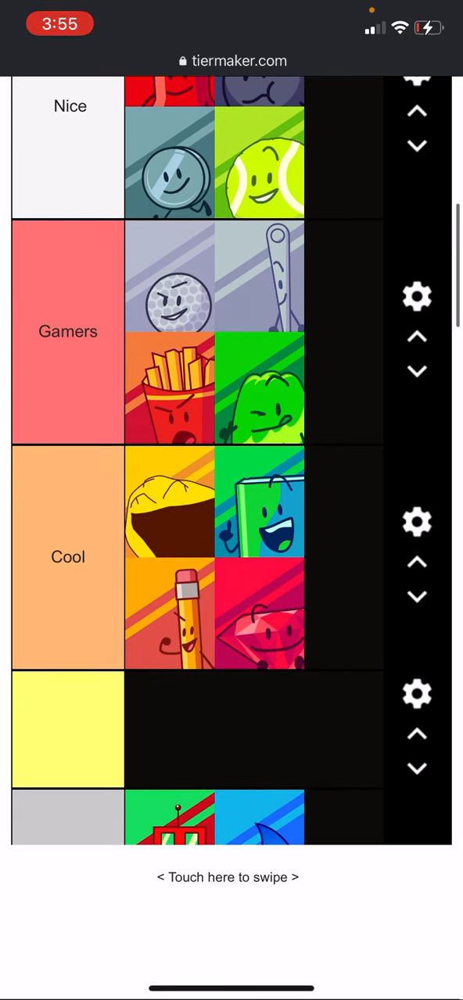
pyautogui.scroll(-3)
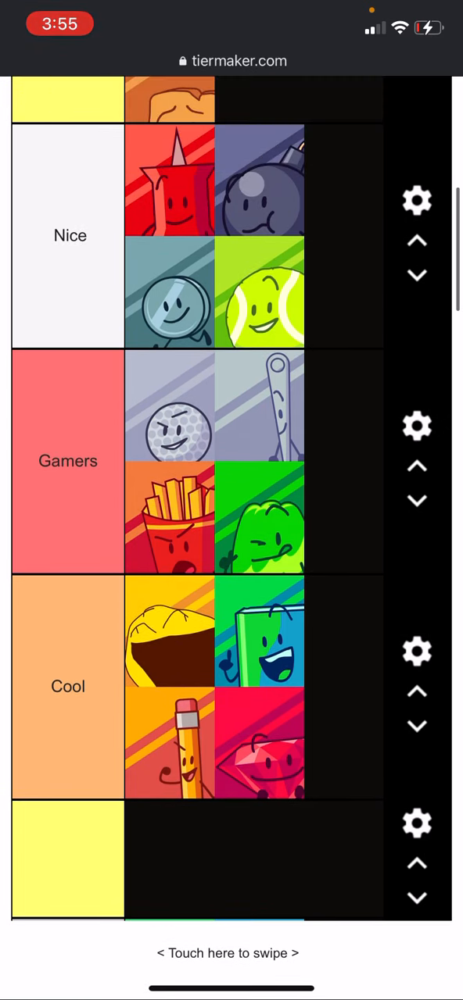